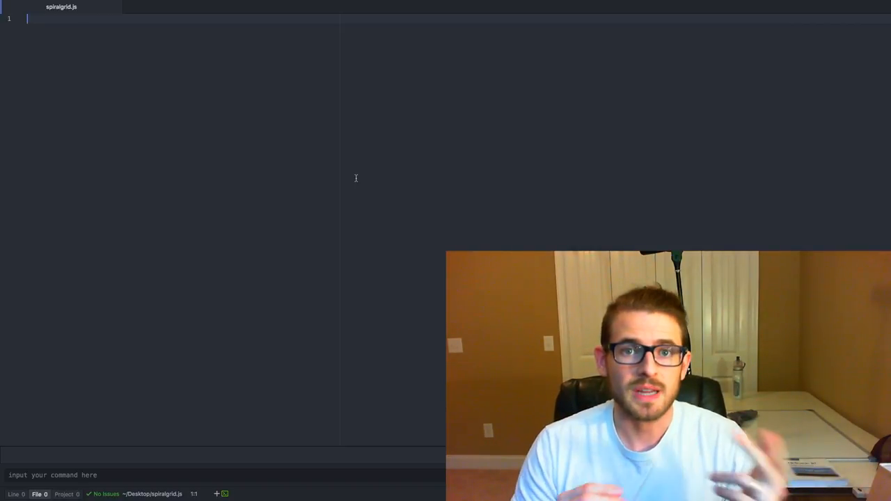
Step: Write printGrid(grid) with a for loop over grid.length logging grid[i].join(' ')
type("function")
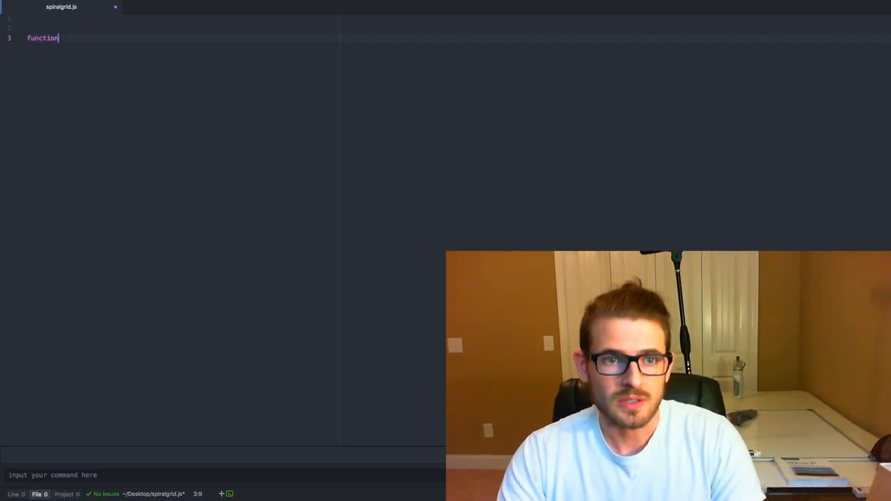
type("printGrid(gi")
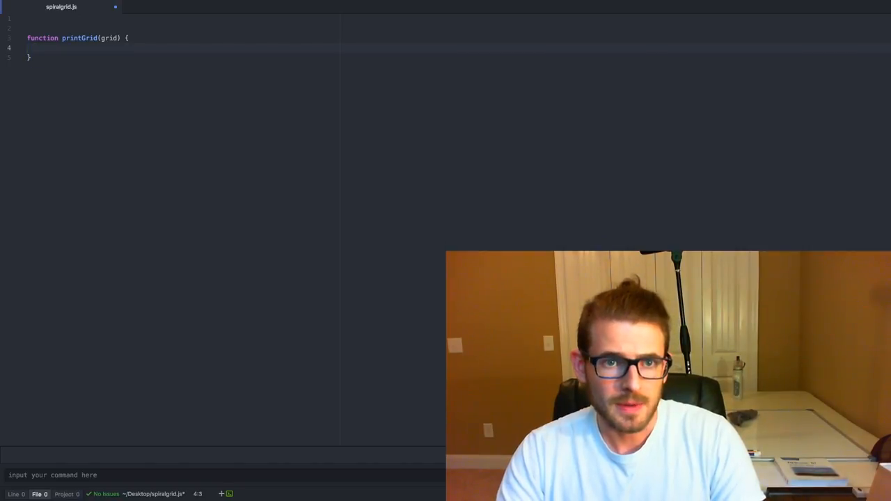
type("for (var i = 0")
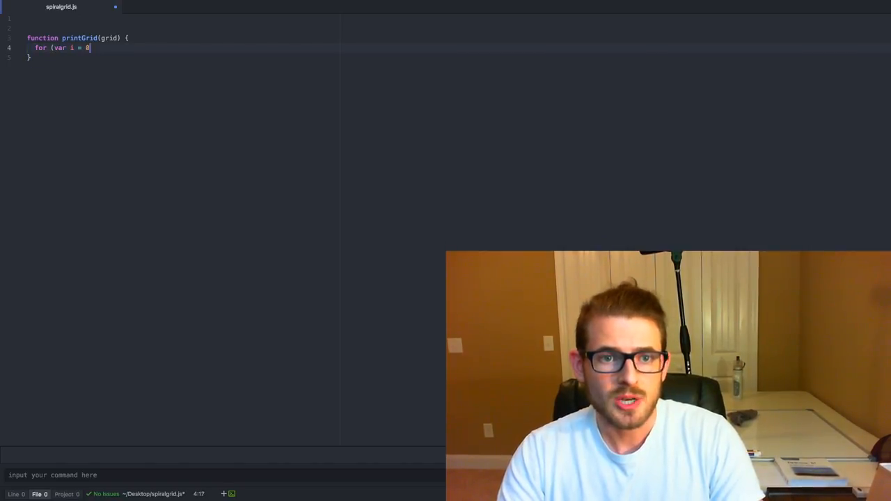
type("; i < grid.length; i++) {")
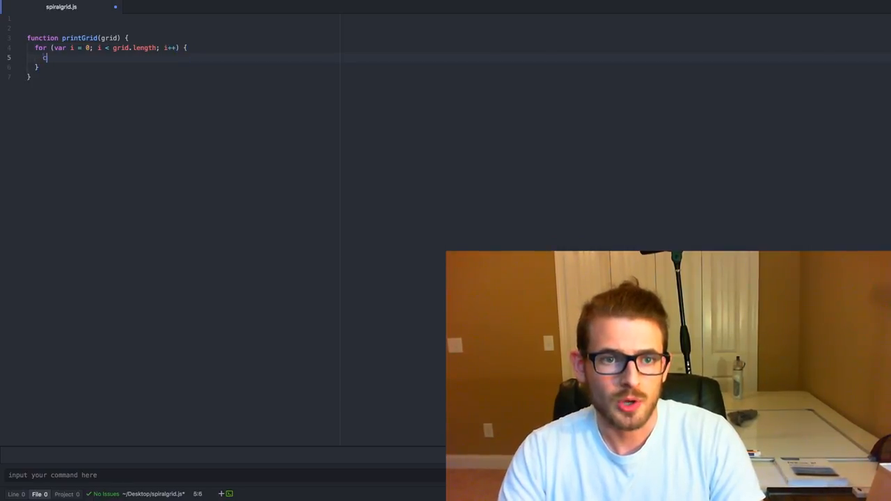
type("console.log(grid")
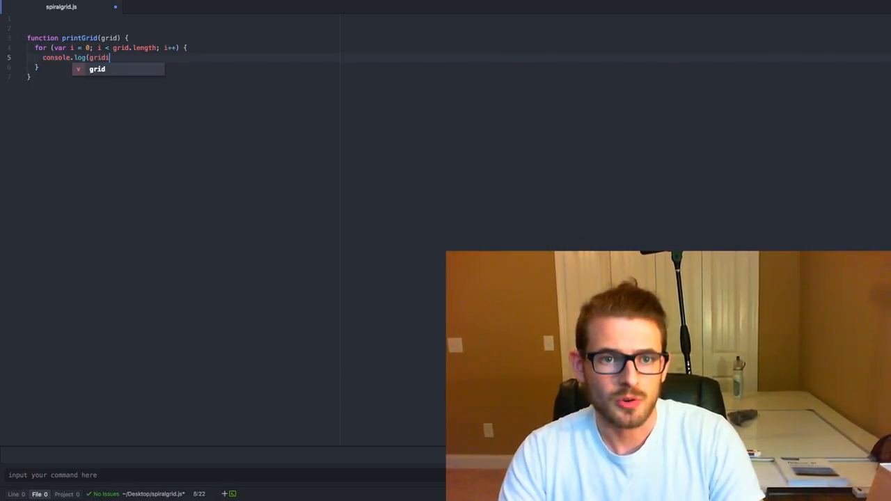
type("[i].join")
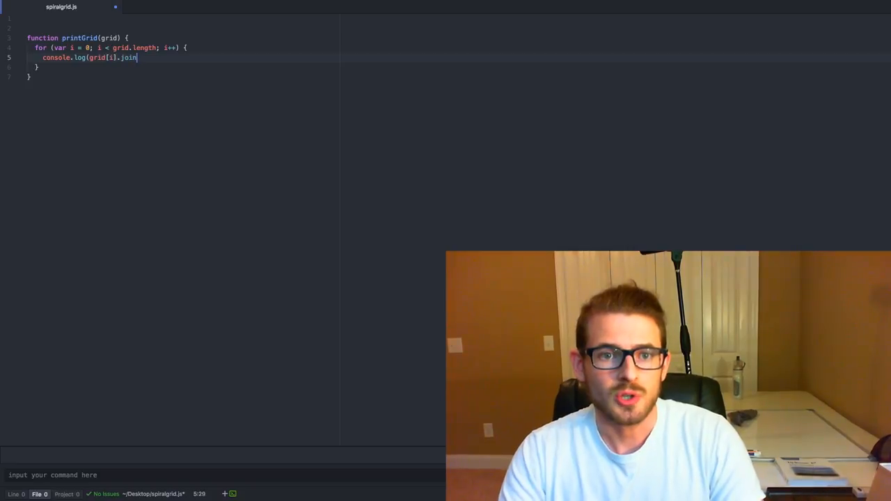
type("(' ')")
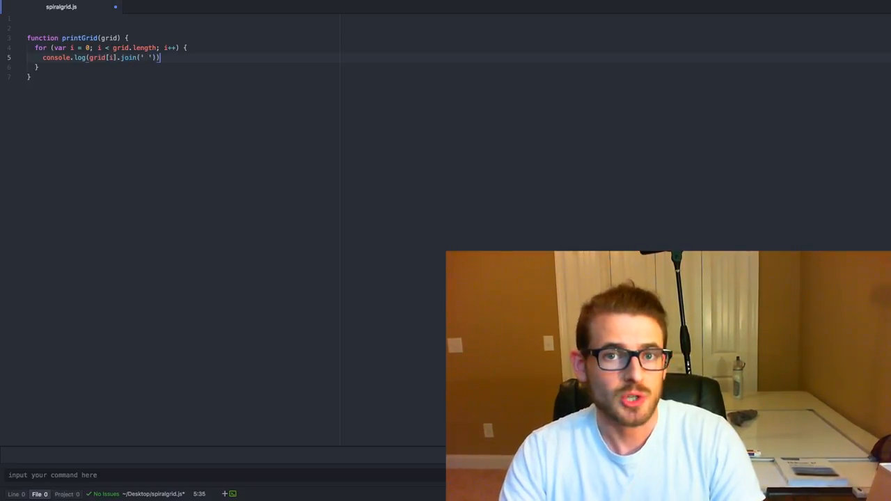
type(";")
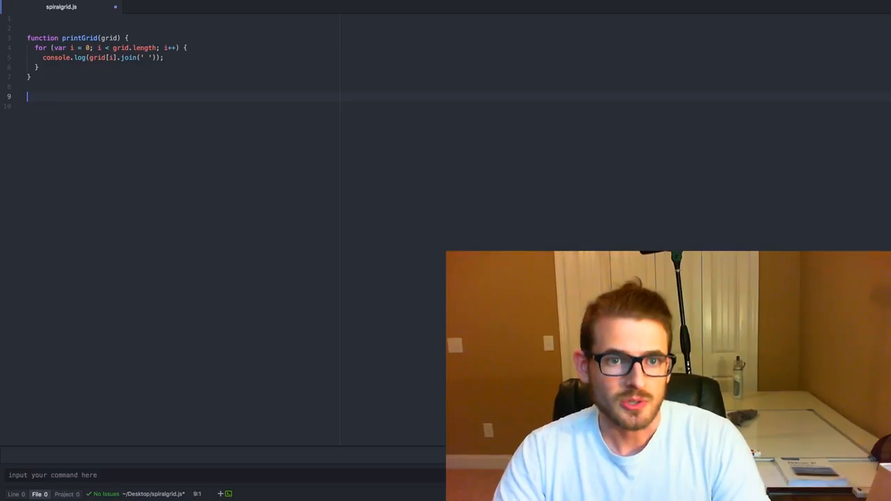
Step: Add a printGrid call starting the 2×2 grid literal with row [1, 2]
type("printGrid(")
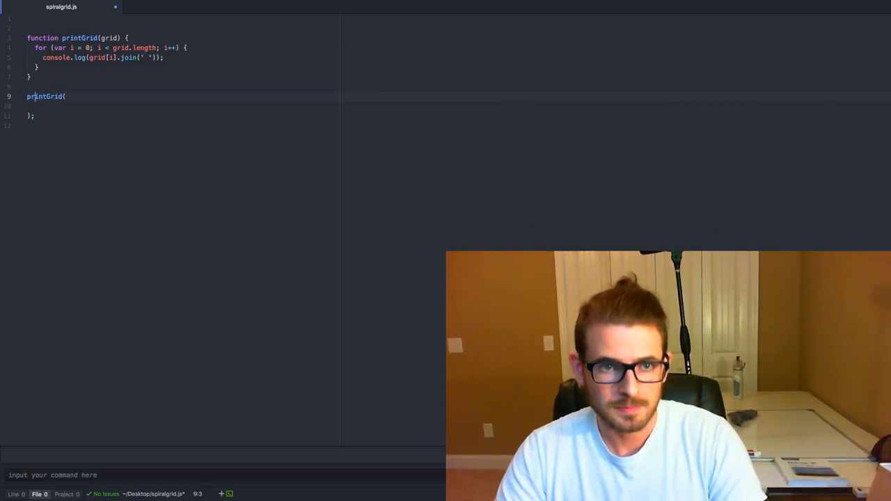
type("[")
type("]);")
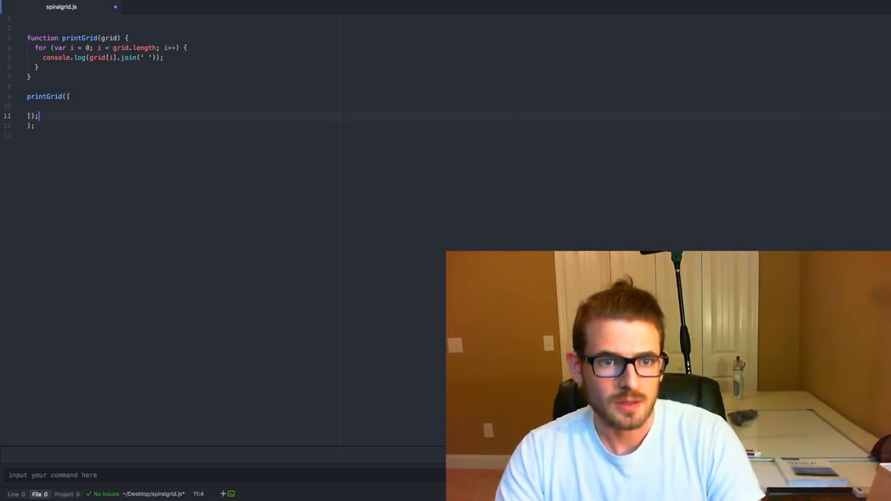
type("[1, 2],")
type("[3, 4]")
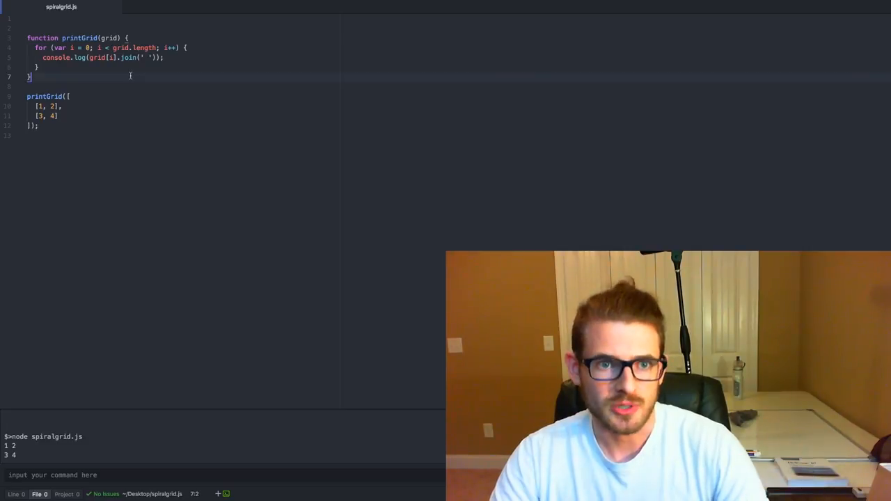
Step: Declare function create2DGrid(size) with let i = size and const grid = []
key("Enter")
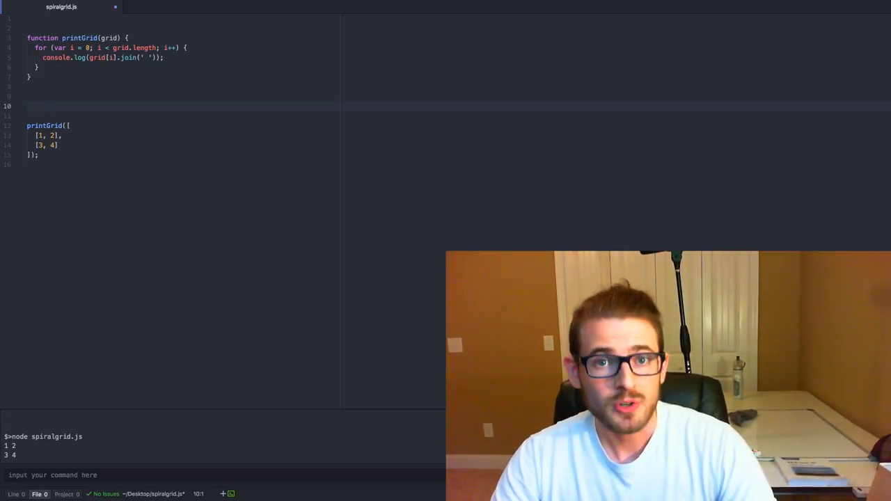
type("function c")
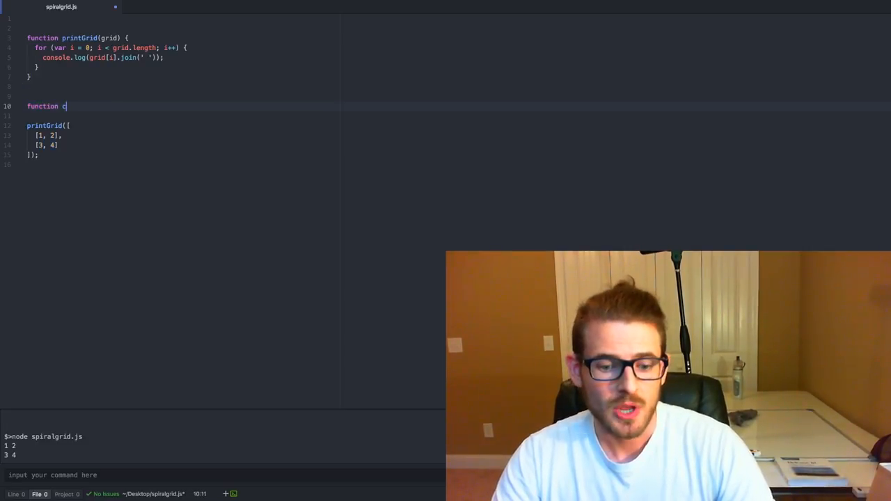
type("reate2")
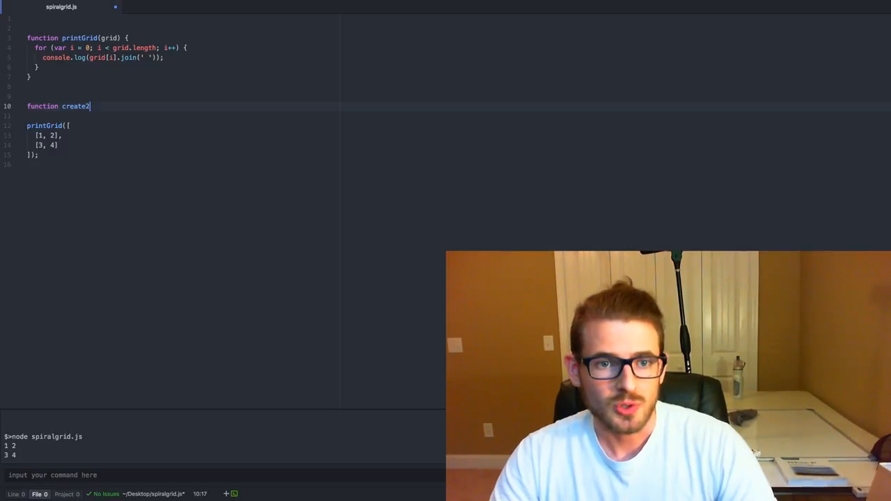
type("DGrid(")
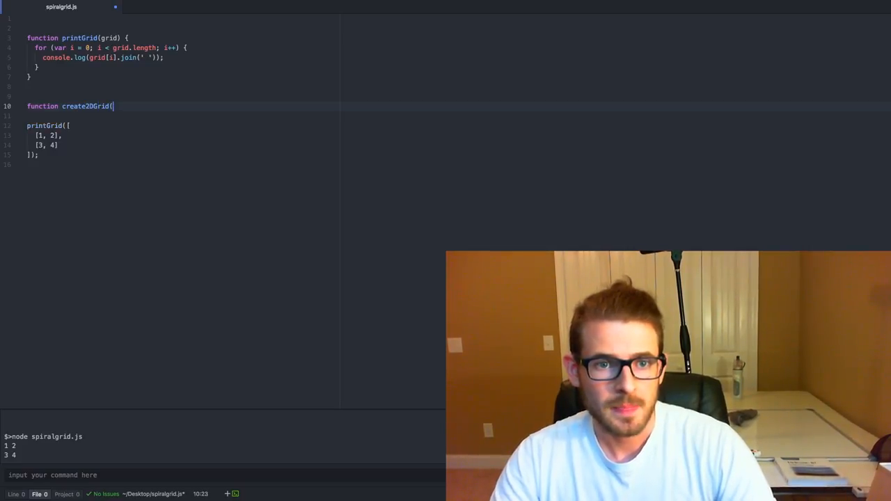
type("size) {")
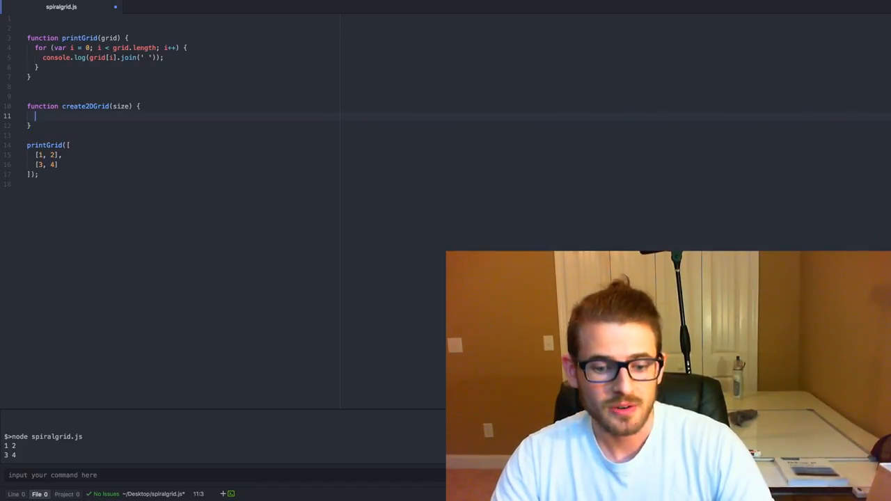
type("let i = size;")
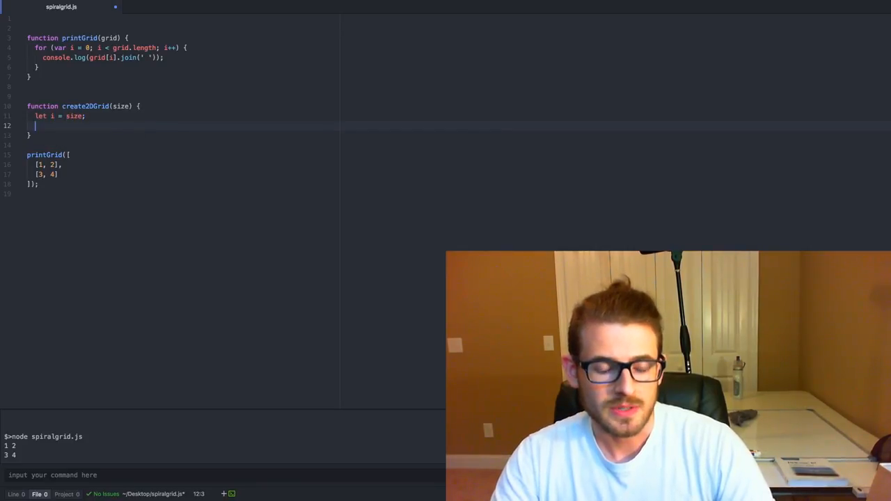
type("const grid = [];")
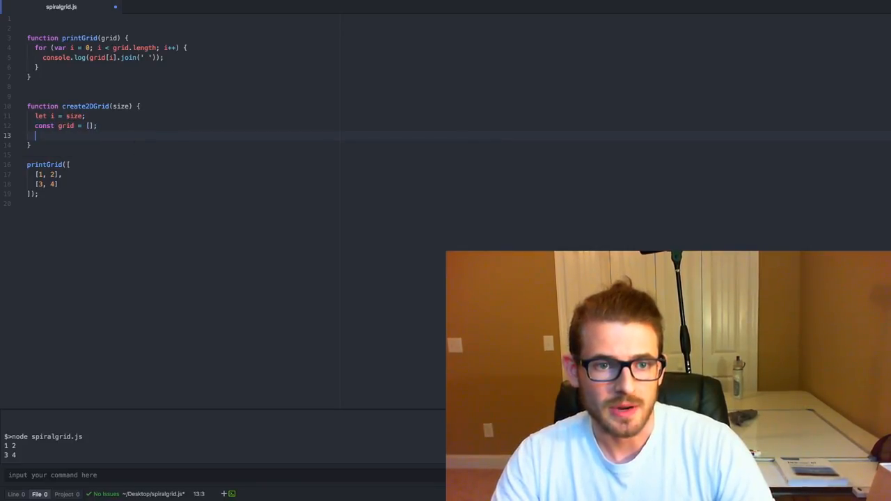
Step: Add a while (i--) loop pushing new Array(size) into grid
type("while (i--) {")
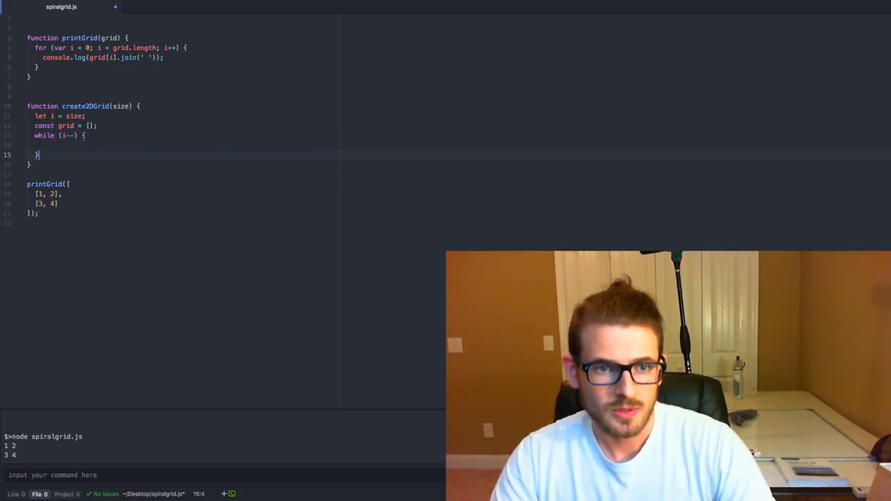
type("grid.p")
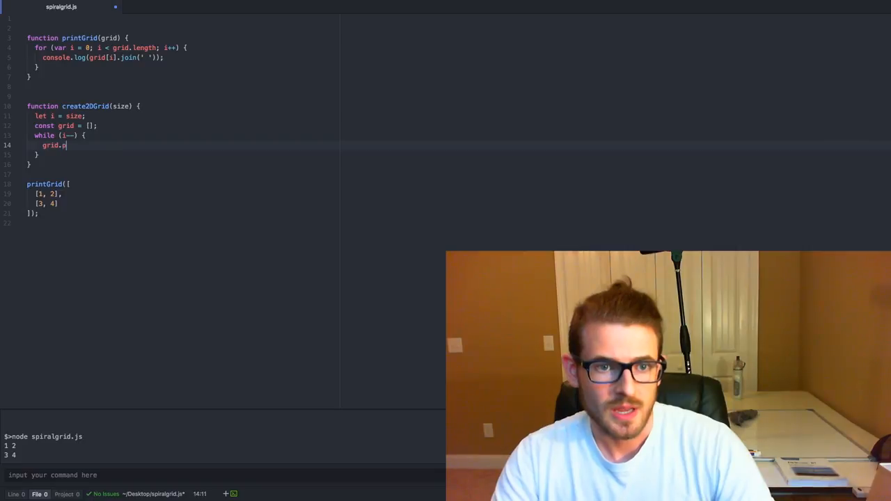
type("ush(new")
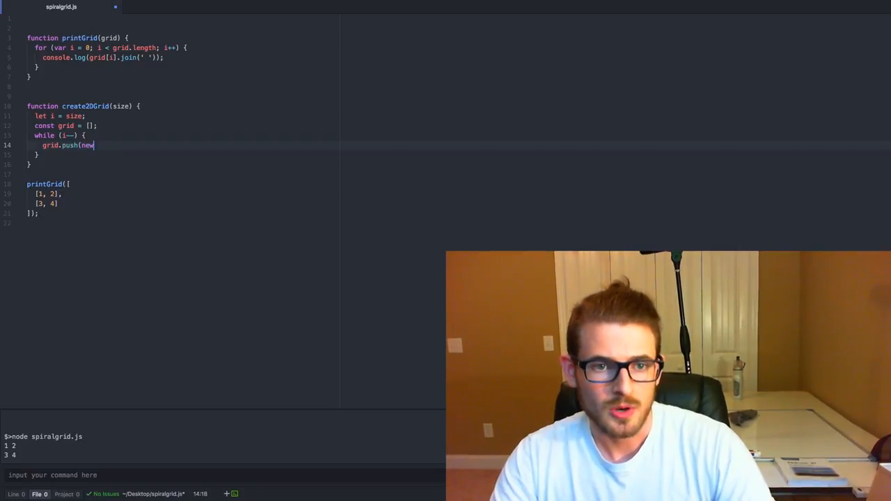
type("Array(size));")
left_click(35, 155)
type("return grid;")
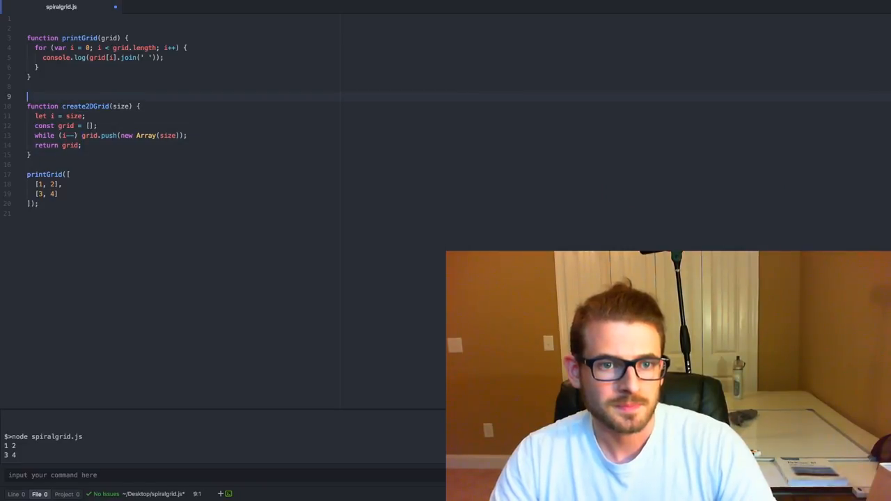
key("Backspace")
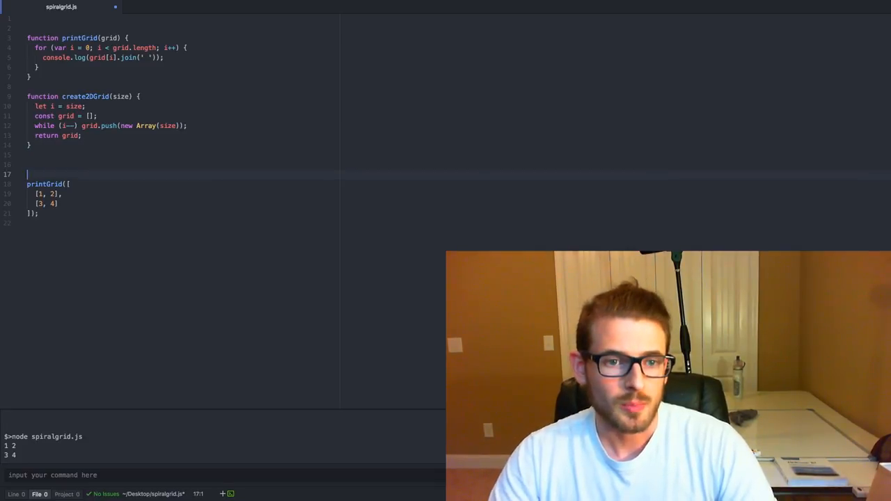
Step: Pass create2DGrid(5) to printGrid and run node spiralgrid.js in the terminal
type("create2DGrid(5));")
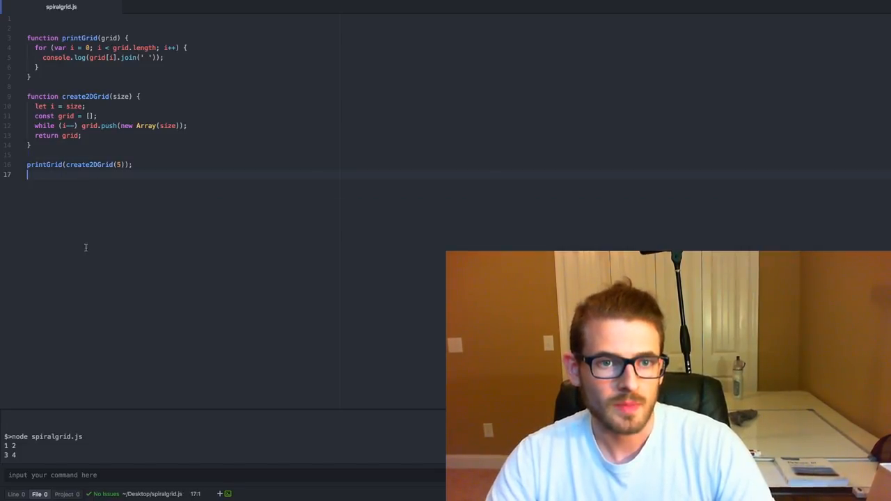
left_click(105, 475)
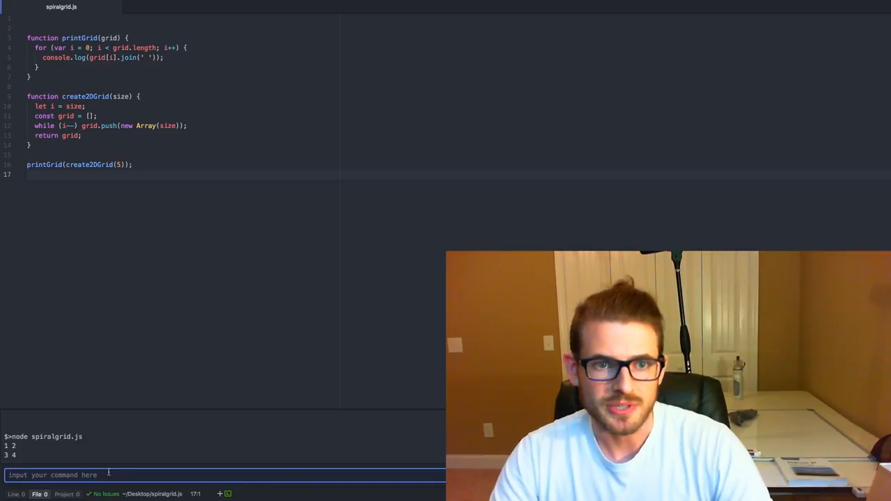
type("node spiralgrid.js")
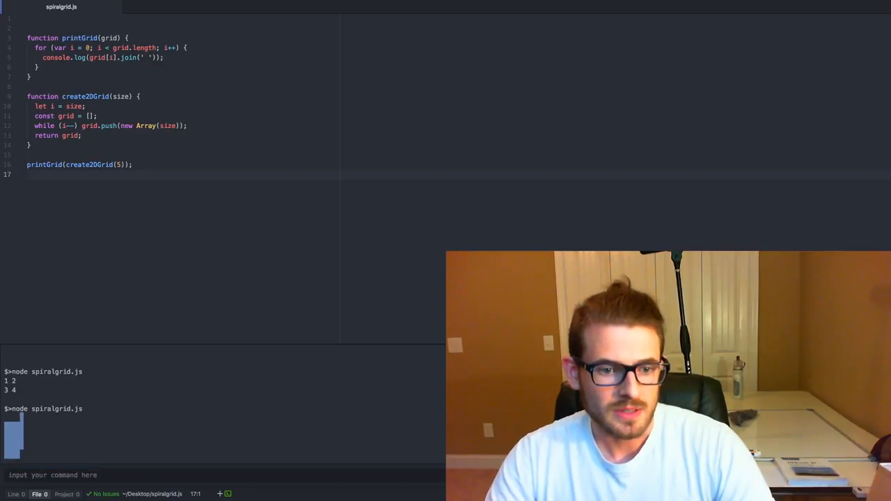
double_click(41, 409)
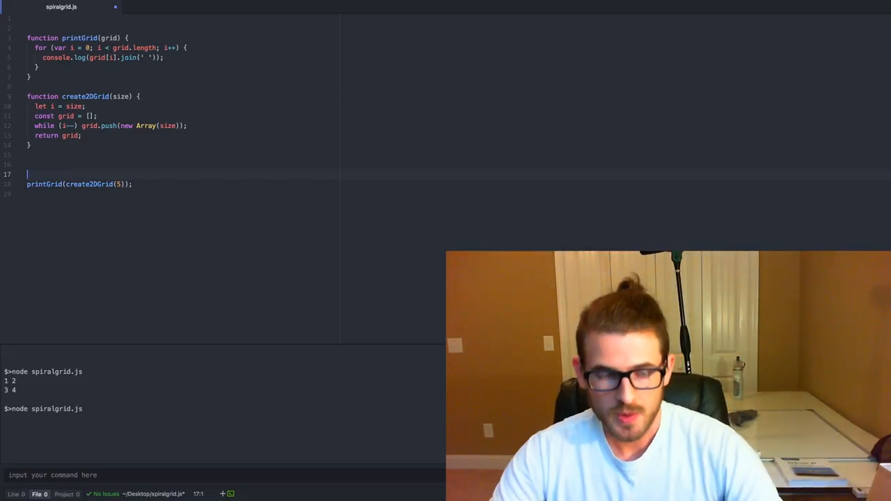
Step: Declare function createSpiral(n) with const grid = create2DGrid(n)
type("f")
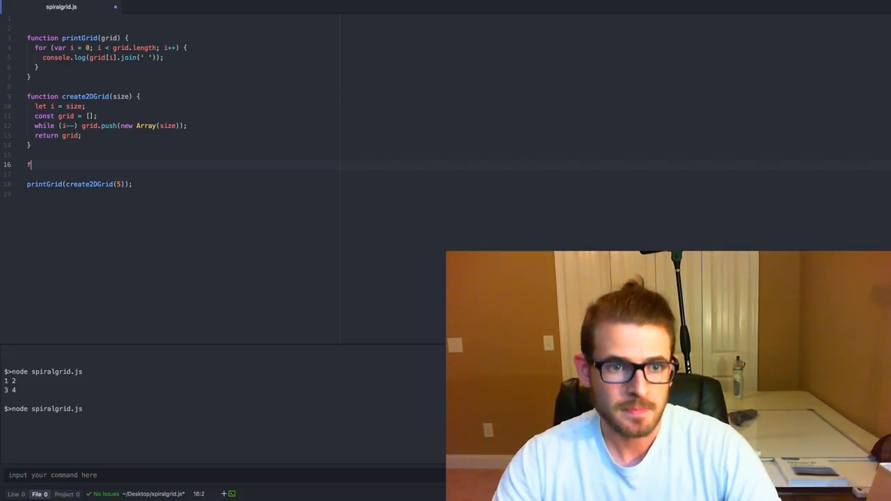
type("function createSp")
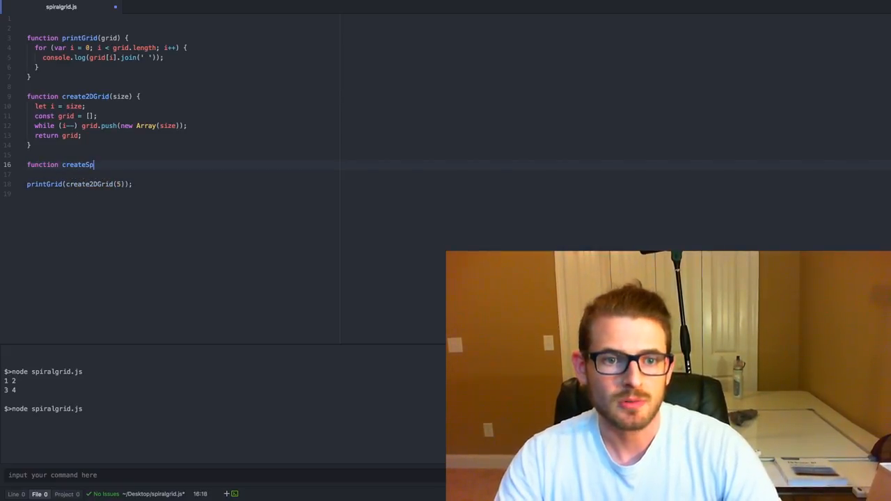
type("iral(")
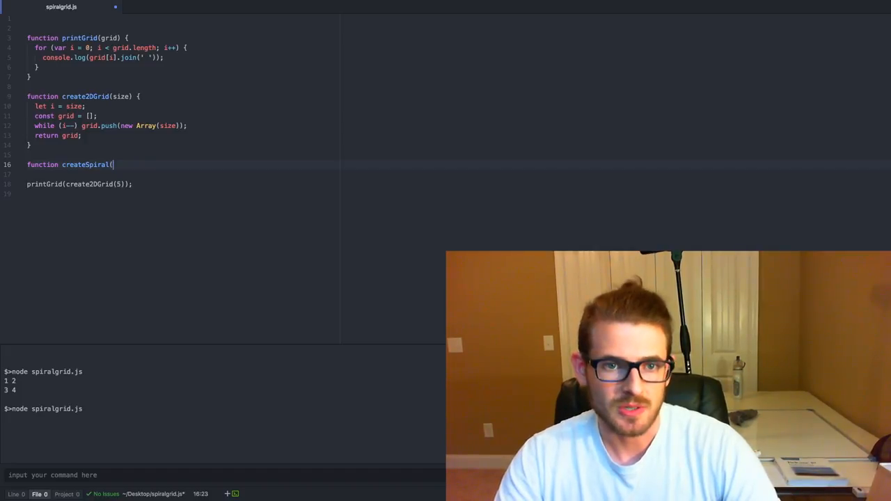
type("n) {")
left_click(80, 184)
type("Spiral")
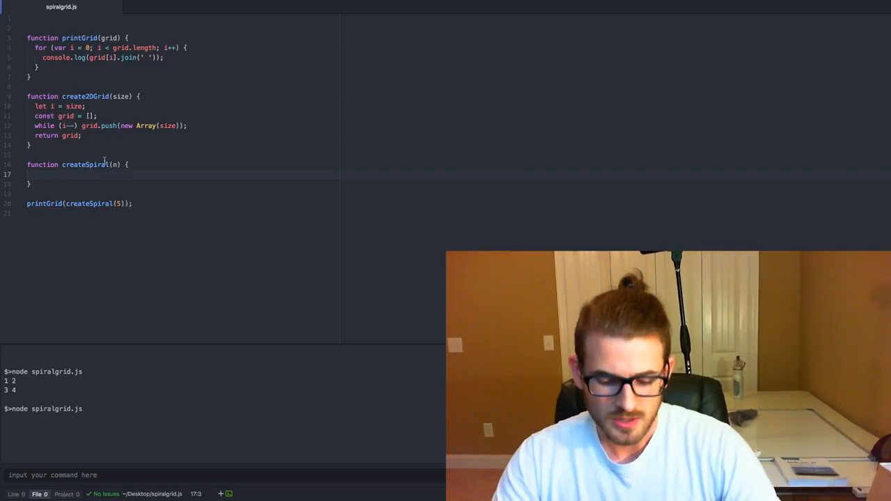
type("const grid = cc")
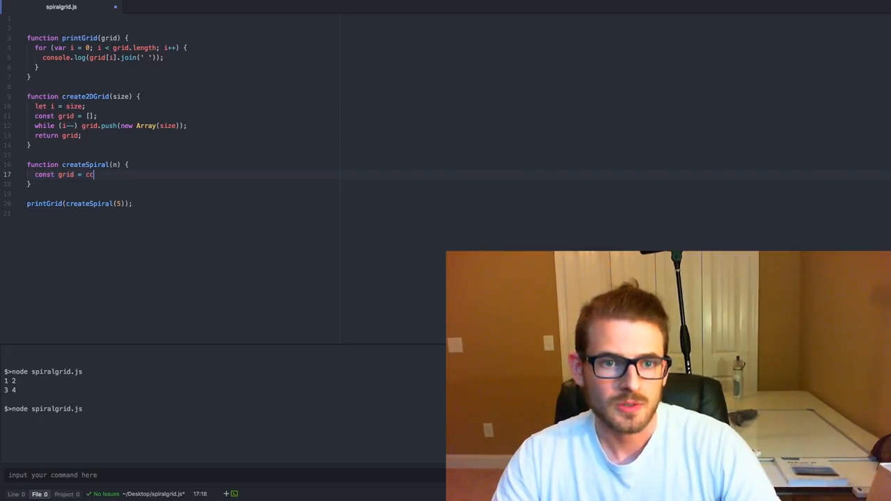
type("reate")
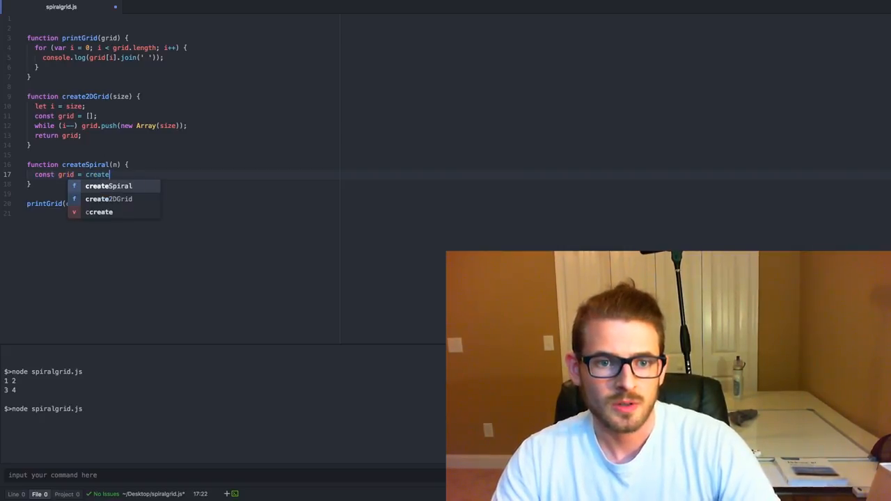
type("2DGrid(n);")
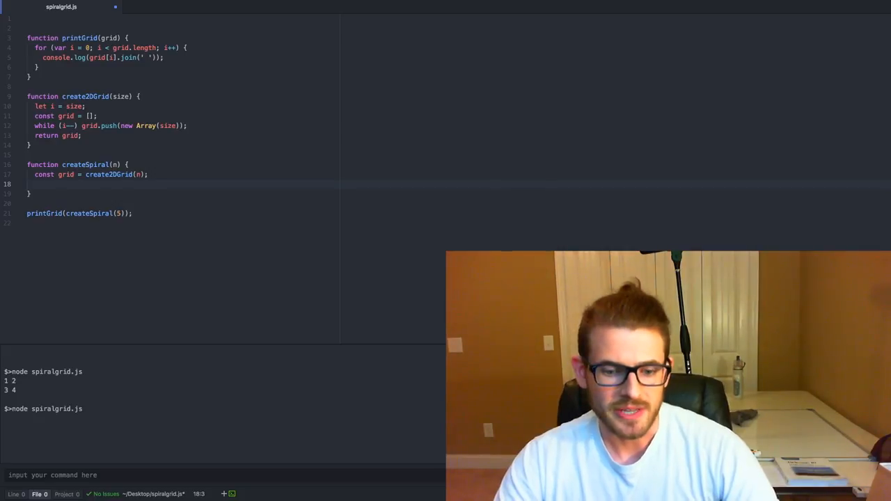
Step: Declare let currentNumber = 1, i = 0, and direction variables di, dj initialised to 0 and 1
type("let current")
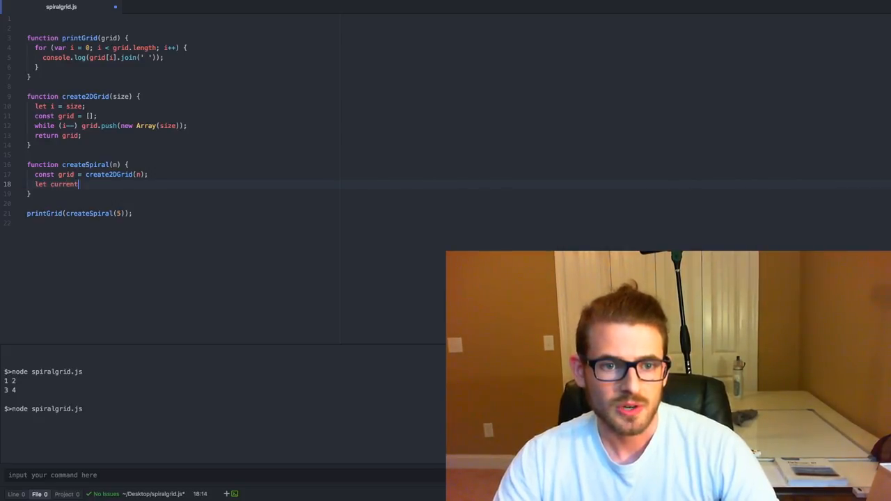
type("Number")
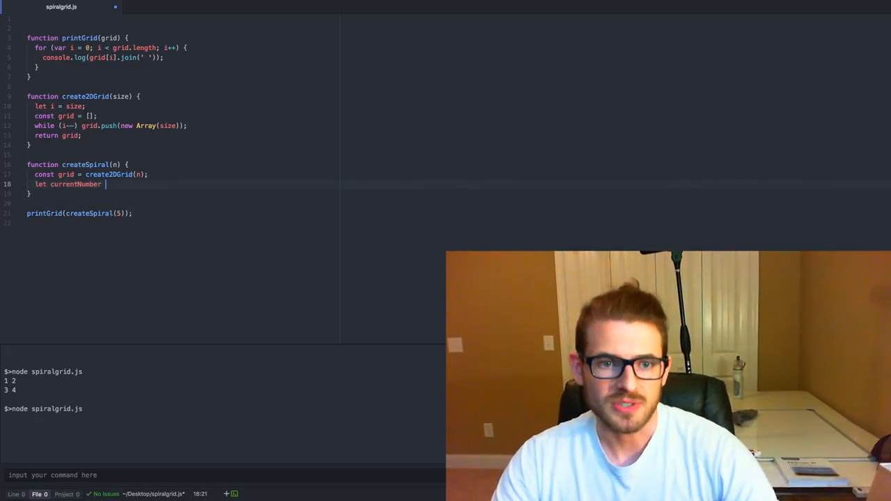
type("= 1;")
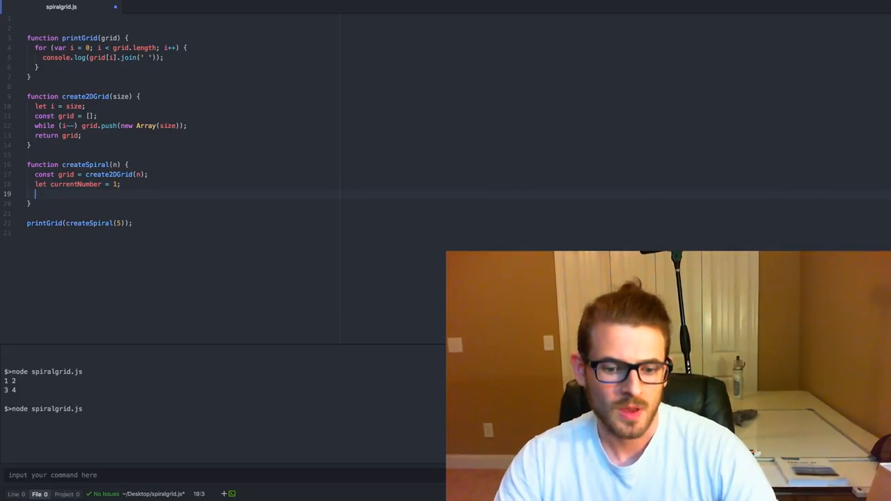
type("let i = 0;")
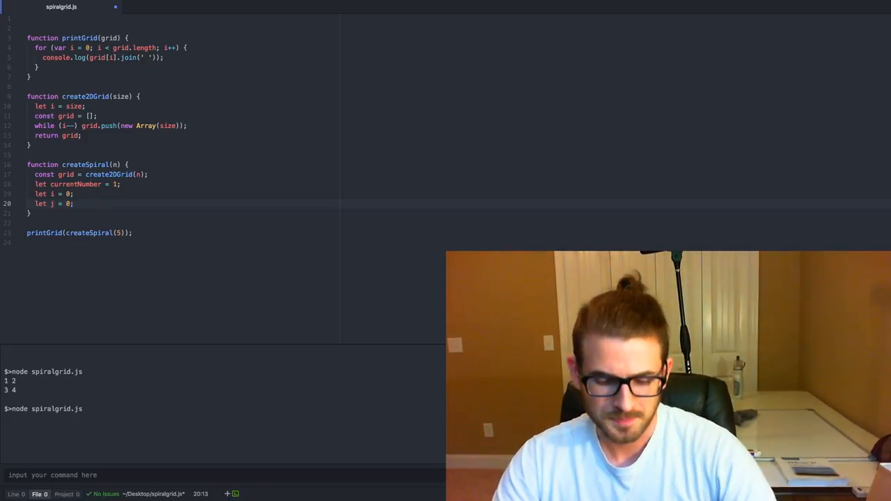
type("let di = 0;")
type("let dj =")
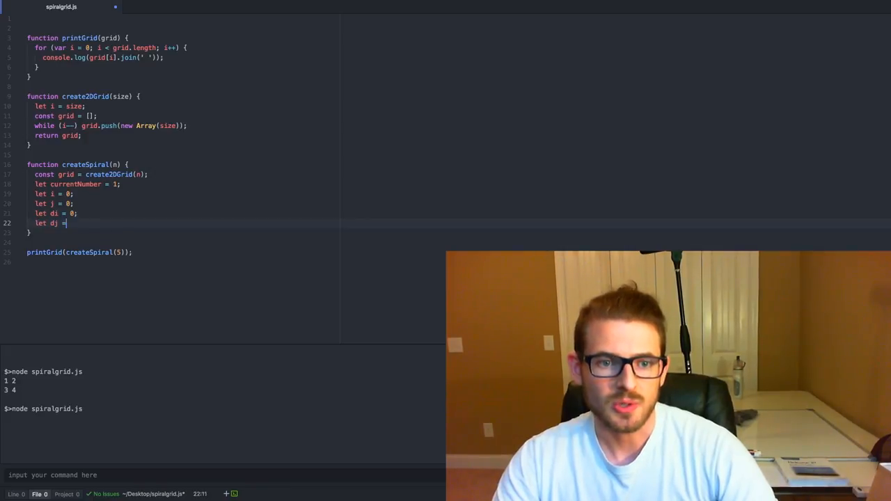
type("0;")
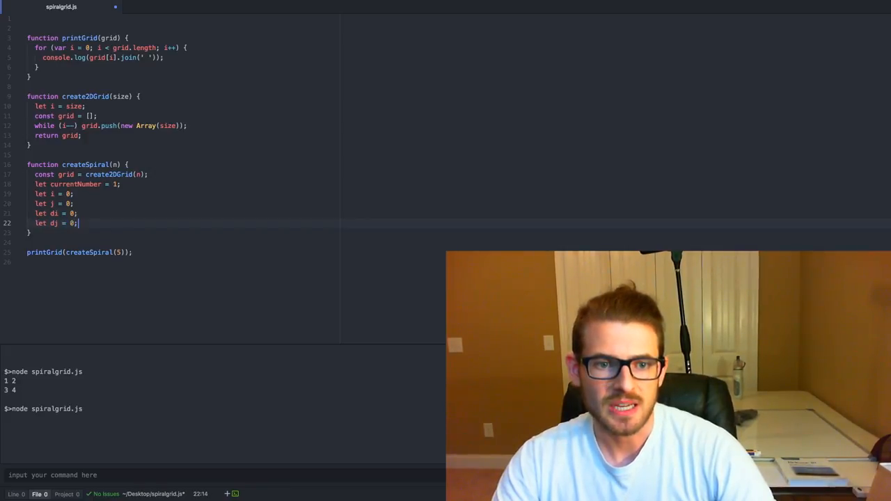
type("1")
type("while (")
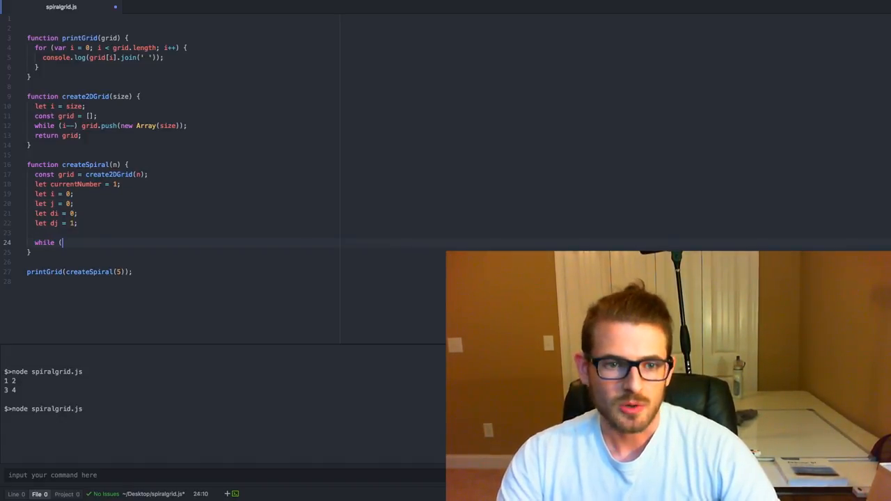
type("currentNumber")
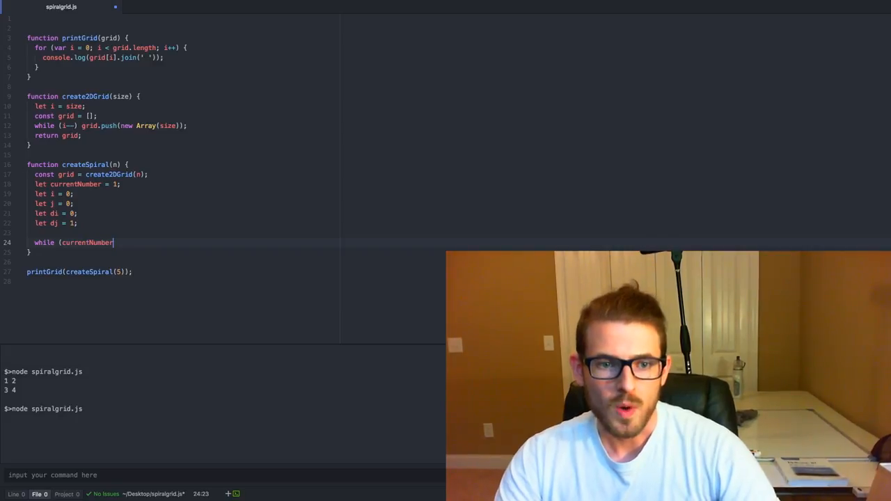
type("<= n *")
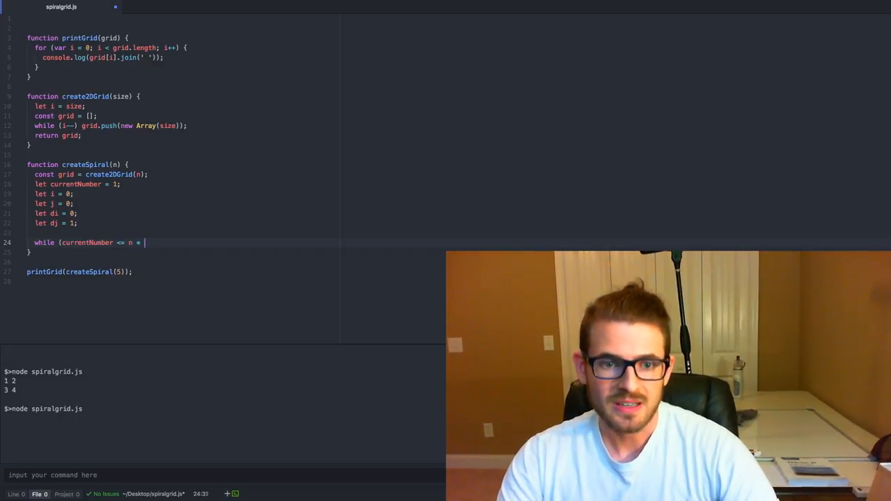
type("n) {")
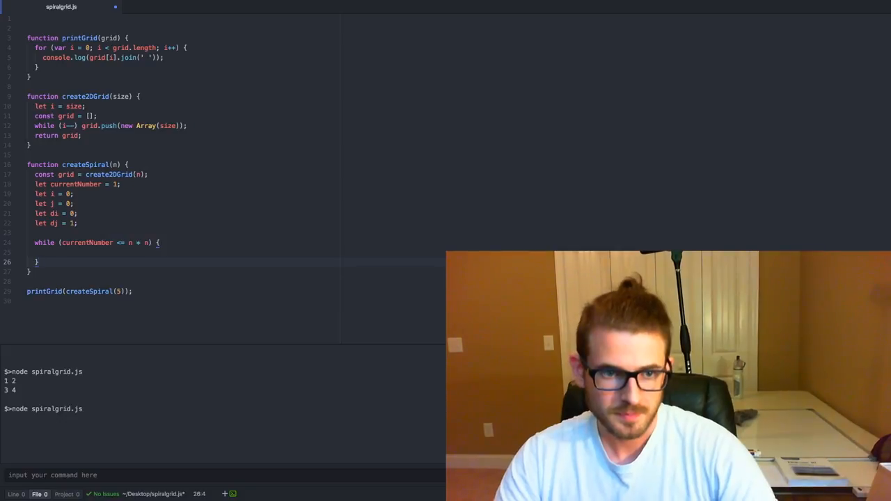
type("return")
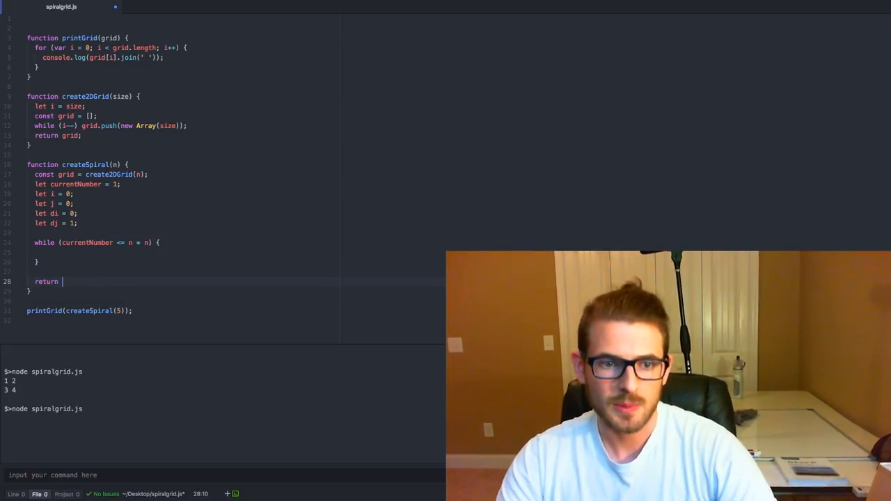
type("spiral;")
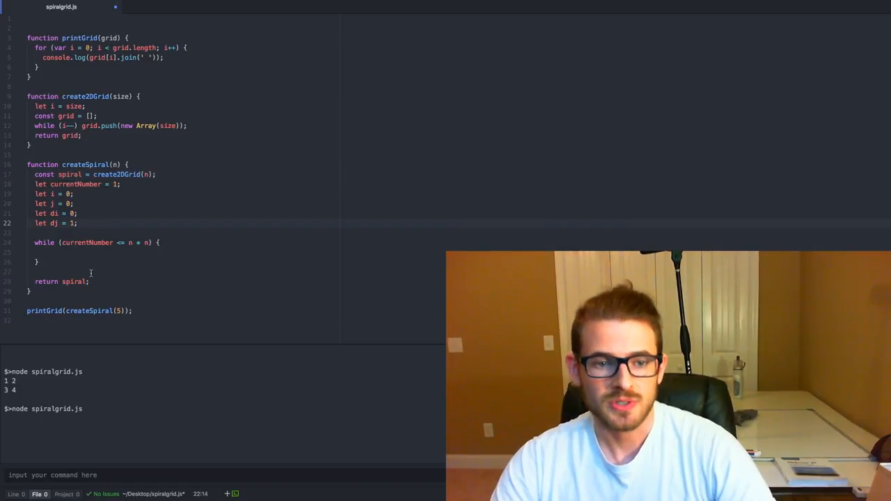
left_click(45, 253)
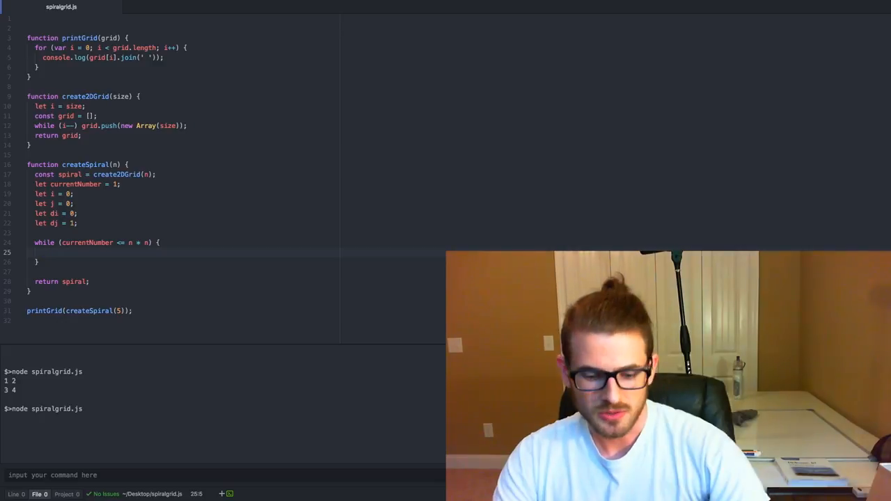
Step: Assign spiral[i][j] and begin the if testing j + dj === n || i + di === n
type("spiral[i][j] = currentNumber;")
type("if")
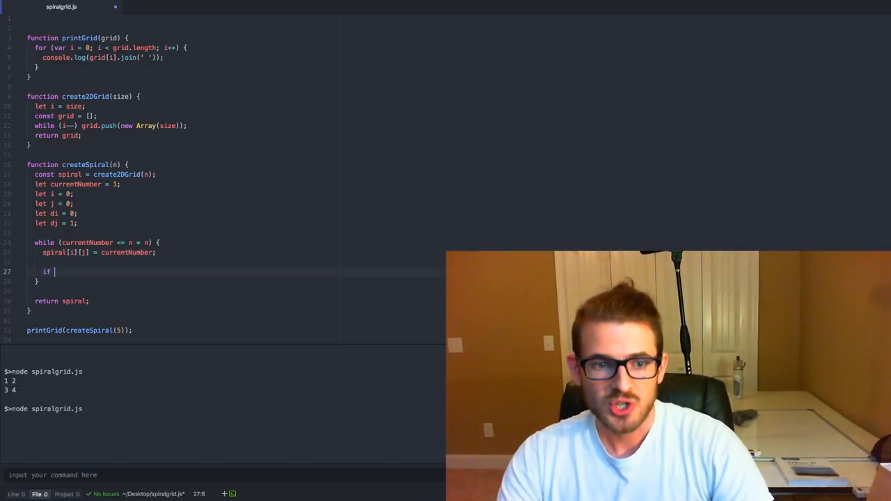
type("(")
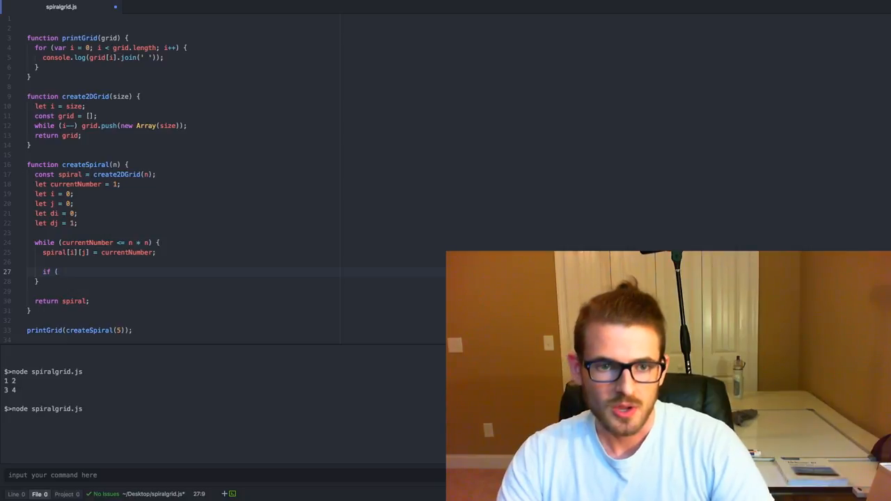
type("i + dj ===")
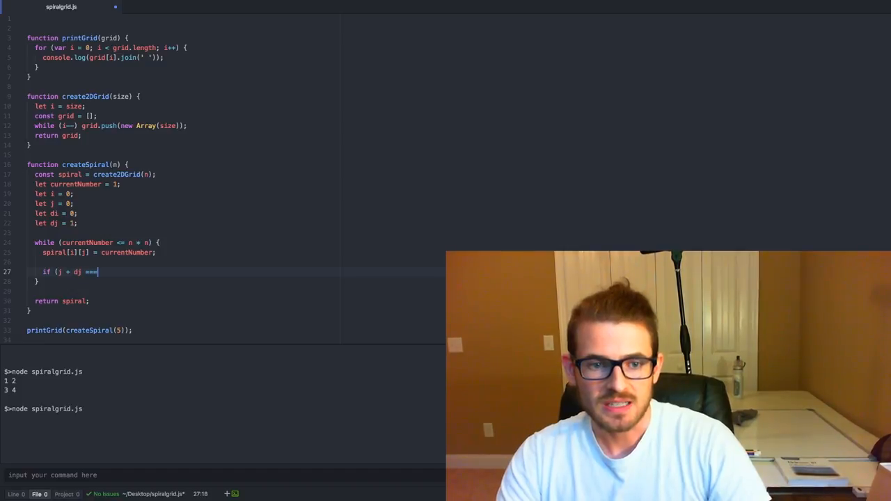
type("n")
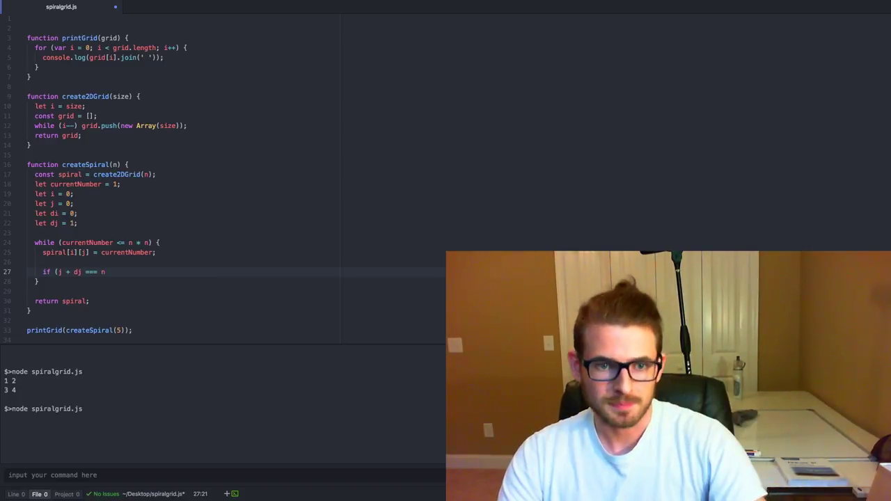
type("||")
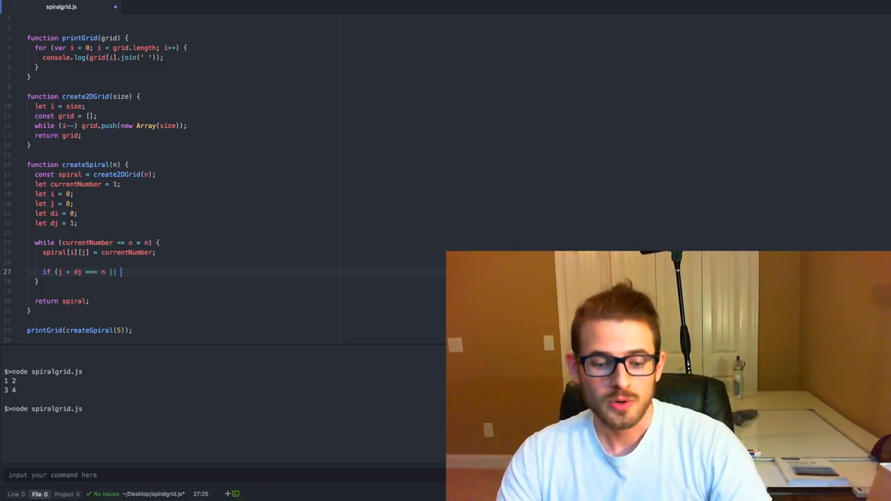
type("i + di ===")
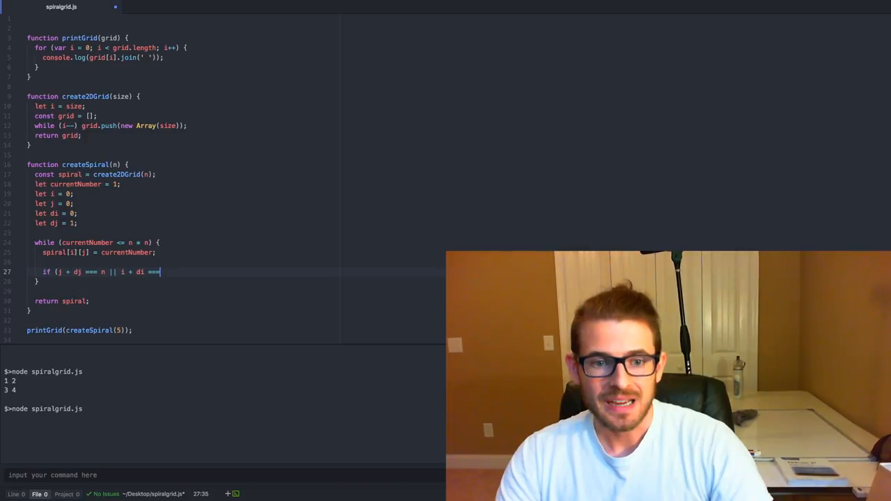
type("n")
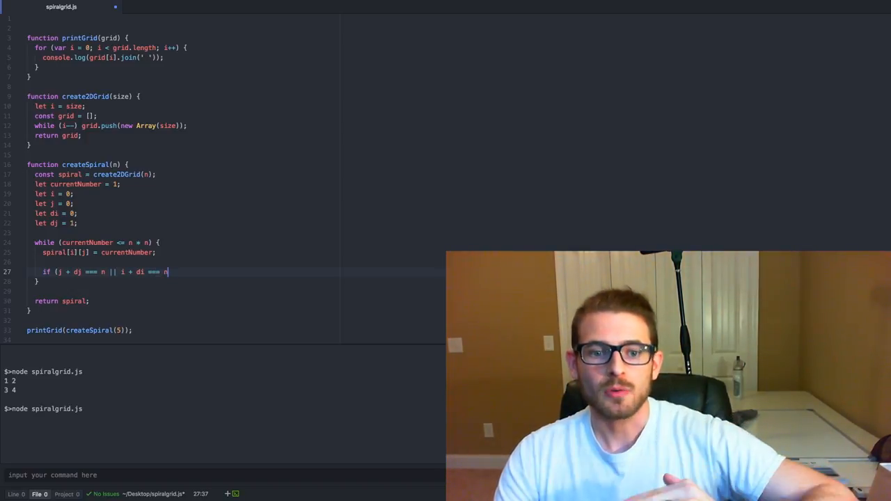
Step: Extend the condition with || spiral[i + di][j + dj] for an already-filled next cell
type("|| j + dj === -1 ||")
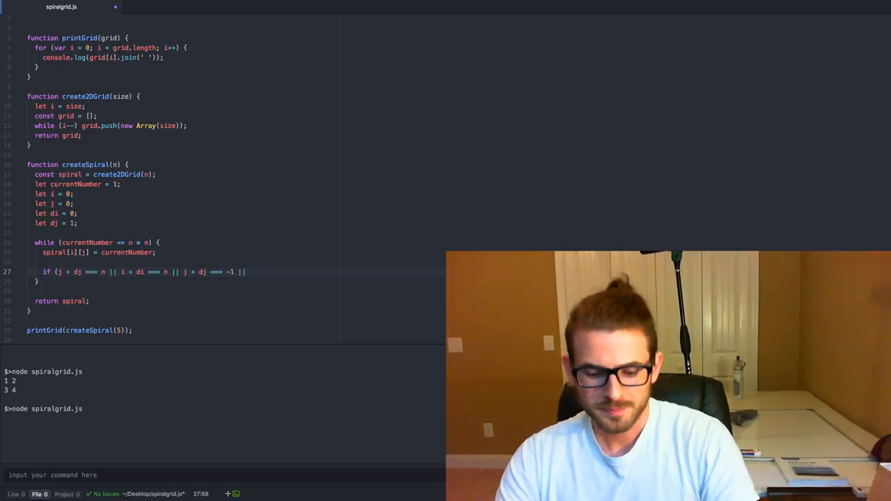
type("spiral")
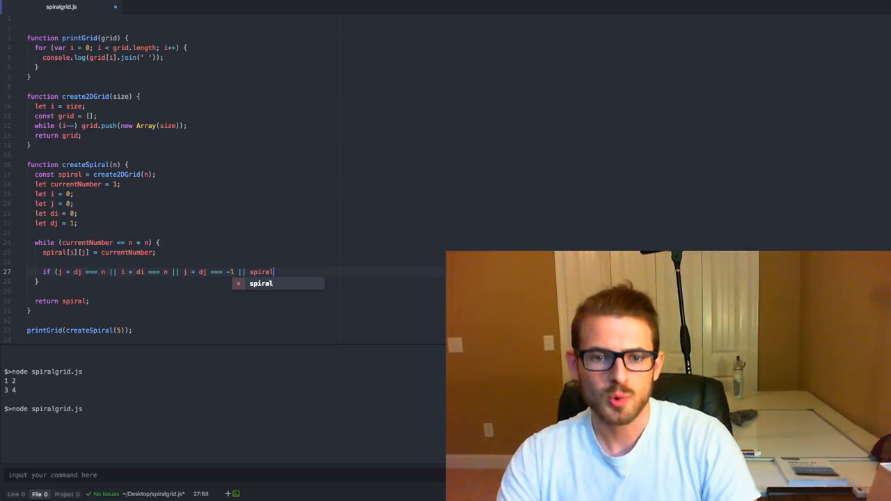
type("[i + dj]")
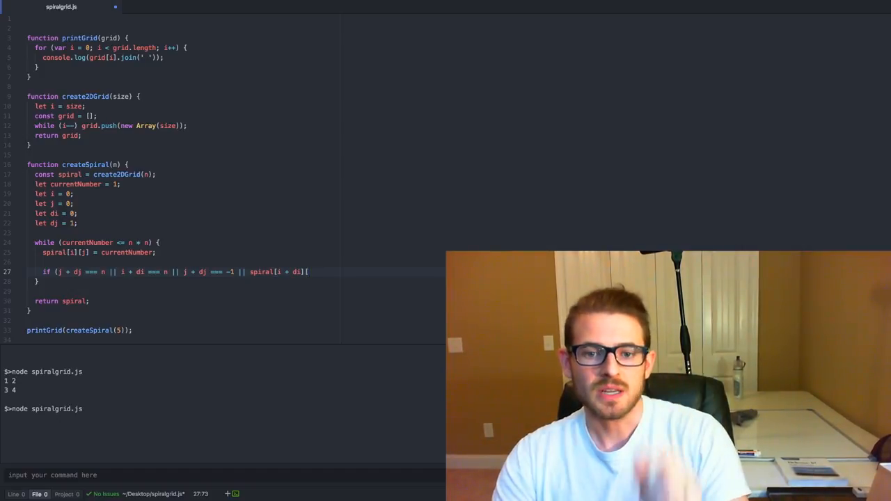
type("[j + dj]) {")
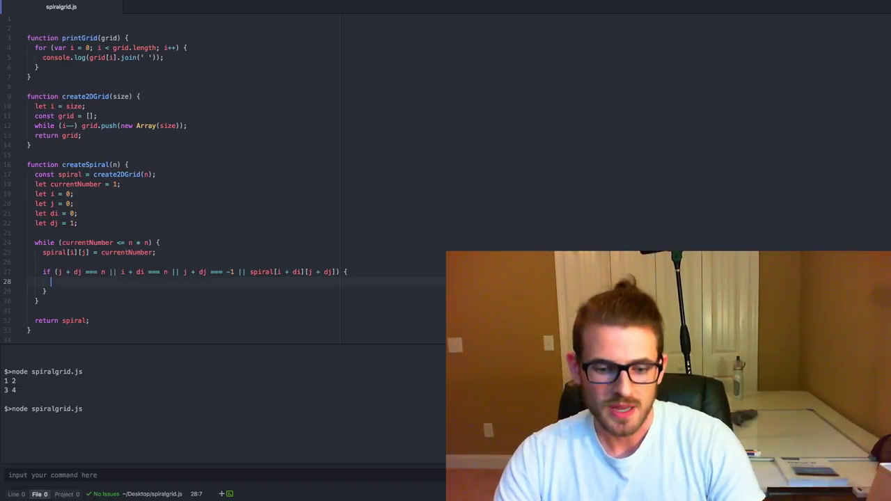
Step: Rotate direction in the if block: const tmpDi = di; di = dj; dj = -tmpDi
type("const tmpDi =")
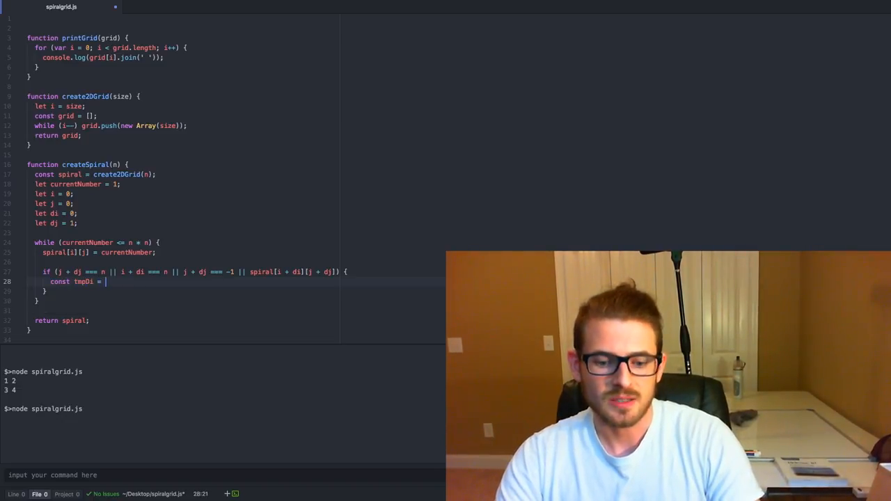
type("di;")
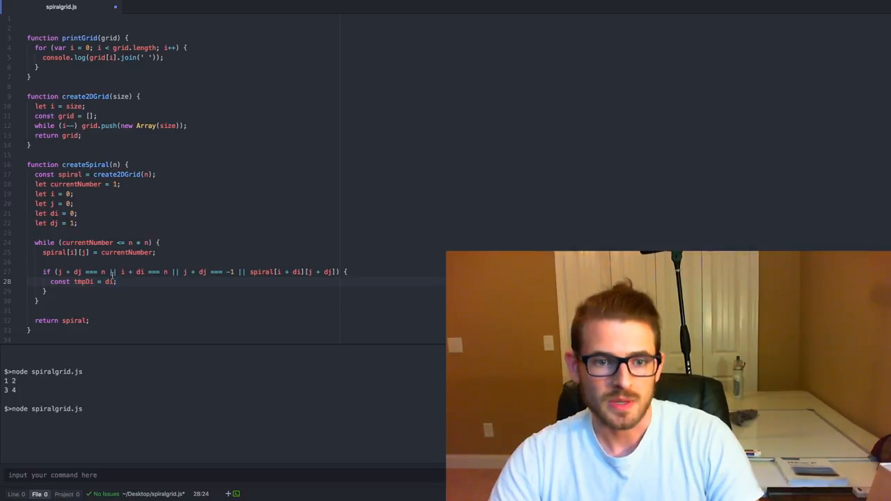
key("Enter")
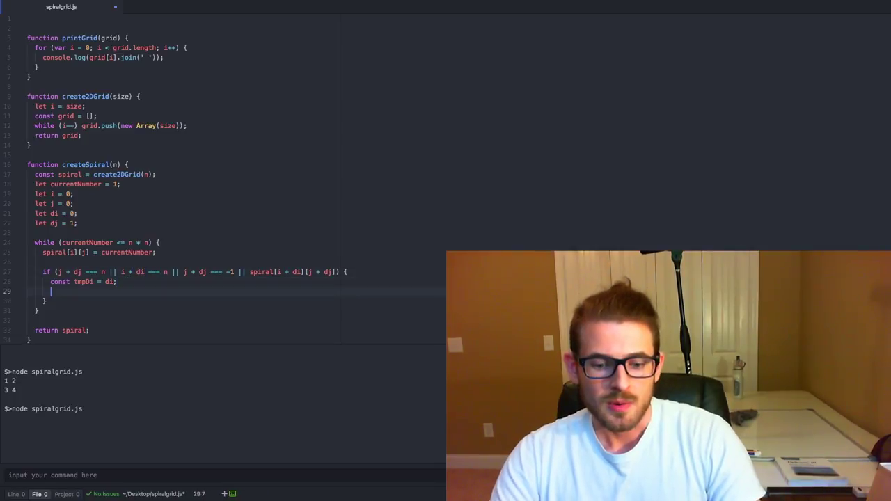
type("di = dj;")
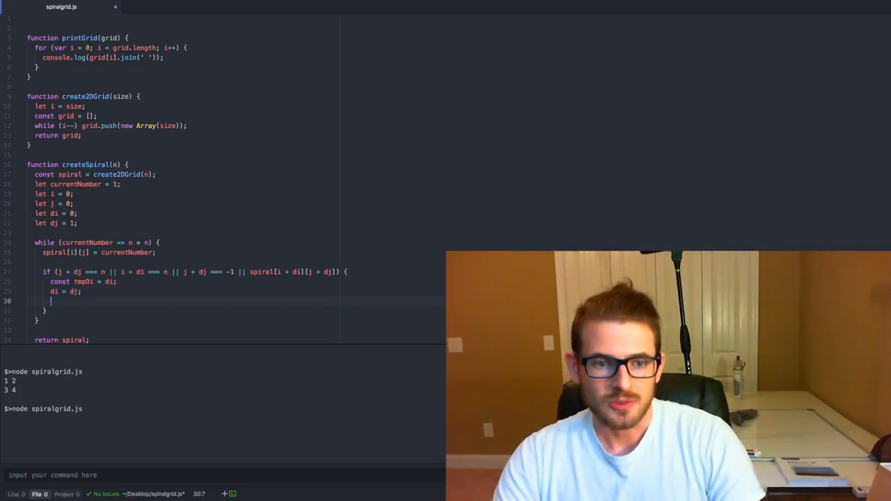
type("dj = -tmpDi;")
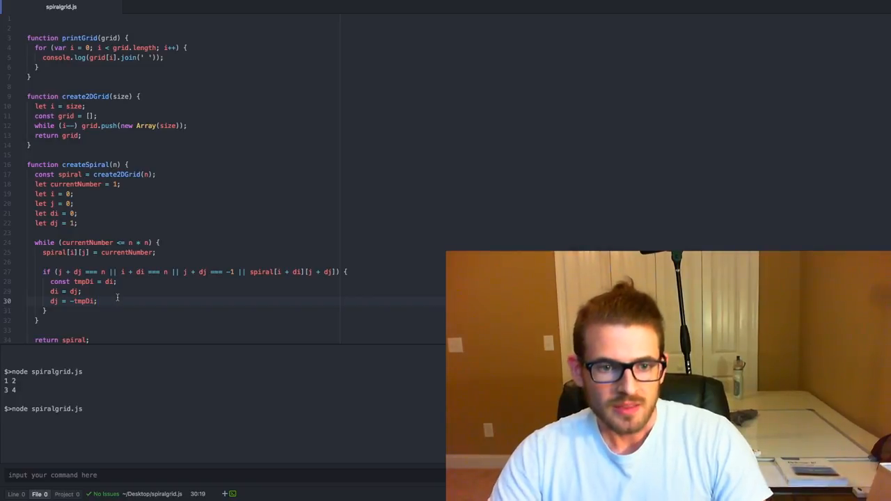
Step: Advance the position with i += di; and j += dj; after the if block
type("i += di;")
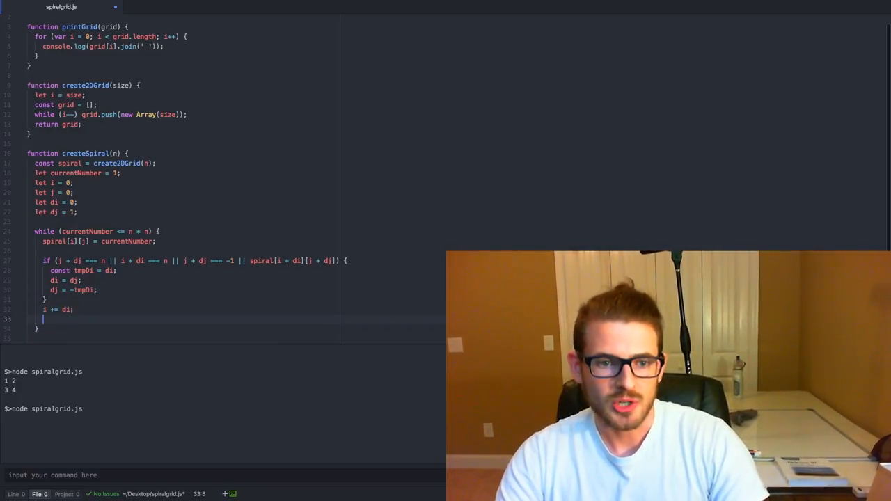
type("j += dj;")
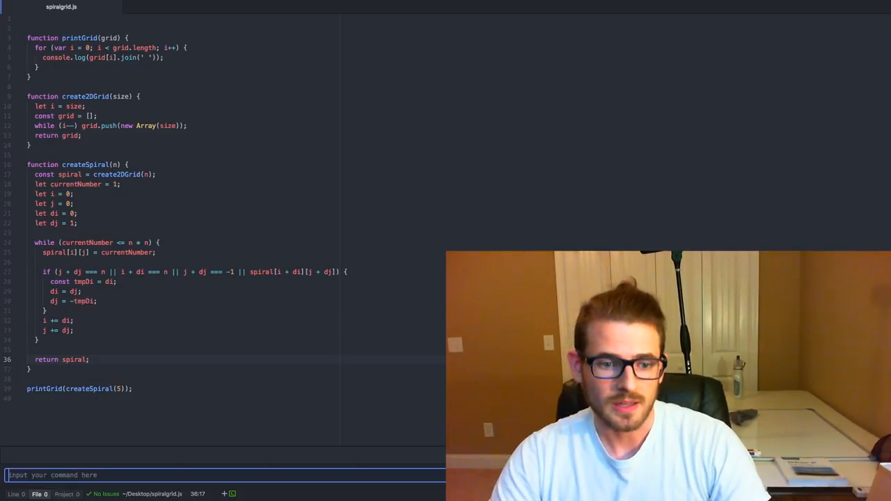
Step: Run node spiralgrid.js in the terminal, then select currentNumber in the while condition
type("node spiralgrid.js")
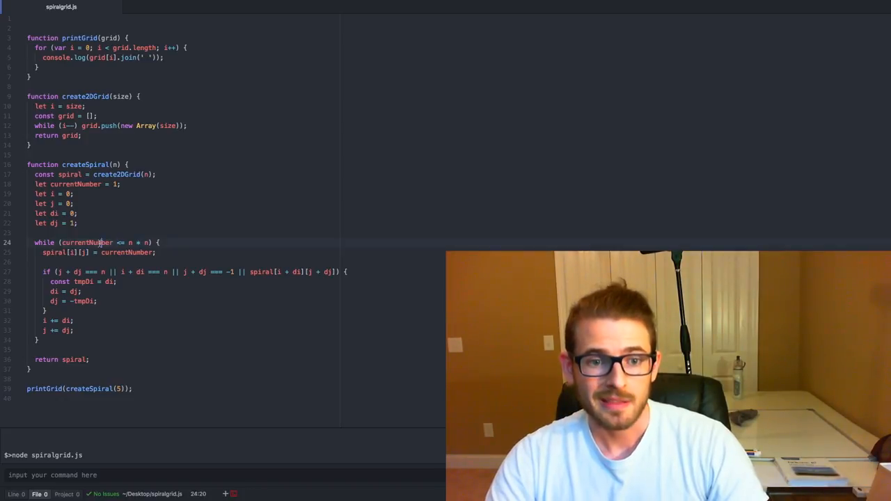
double_click(85, 242)
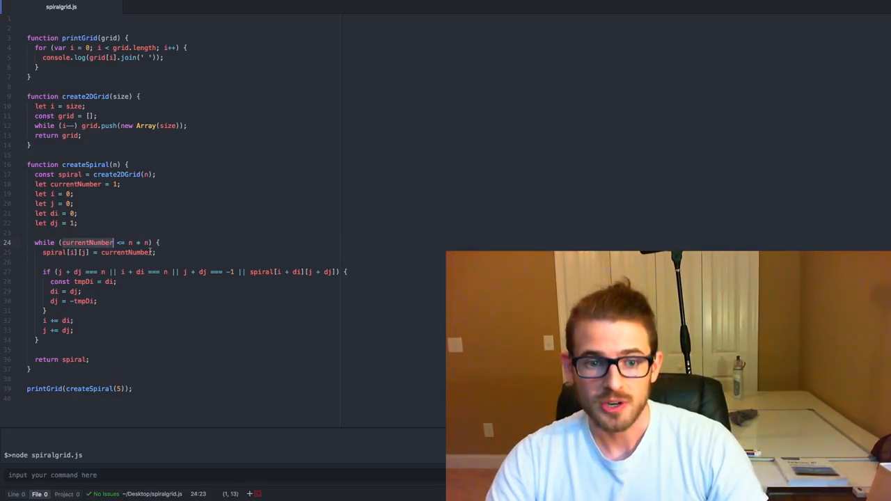